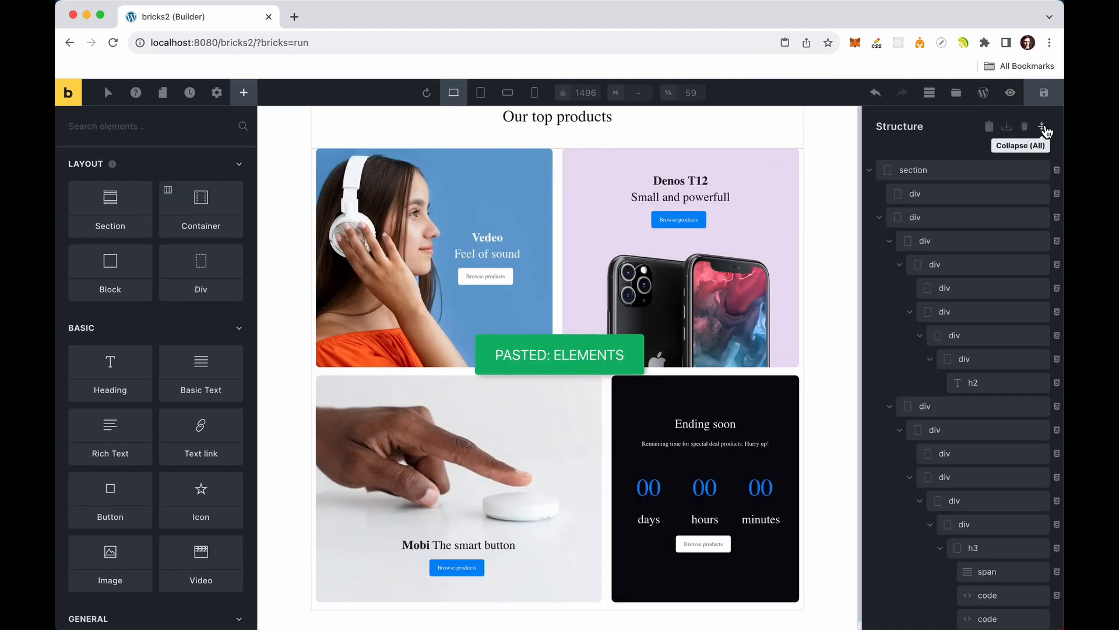
Collapse the structure panel and delete the pasted Our top products section elements.
click(963, 42)
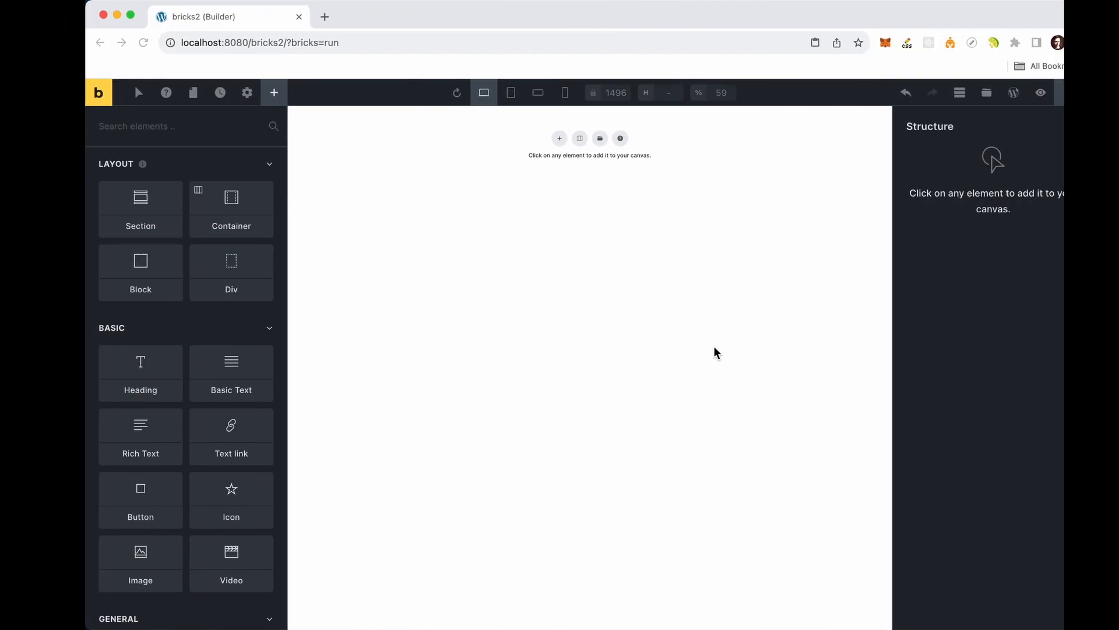
Paste the Strong Team in the Earth section into Bricks via Nimbufy's Process for Bricks.
click(963, 42)
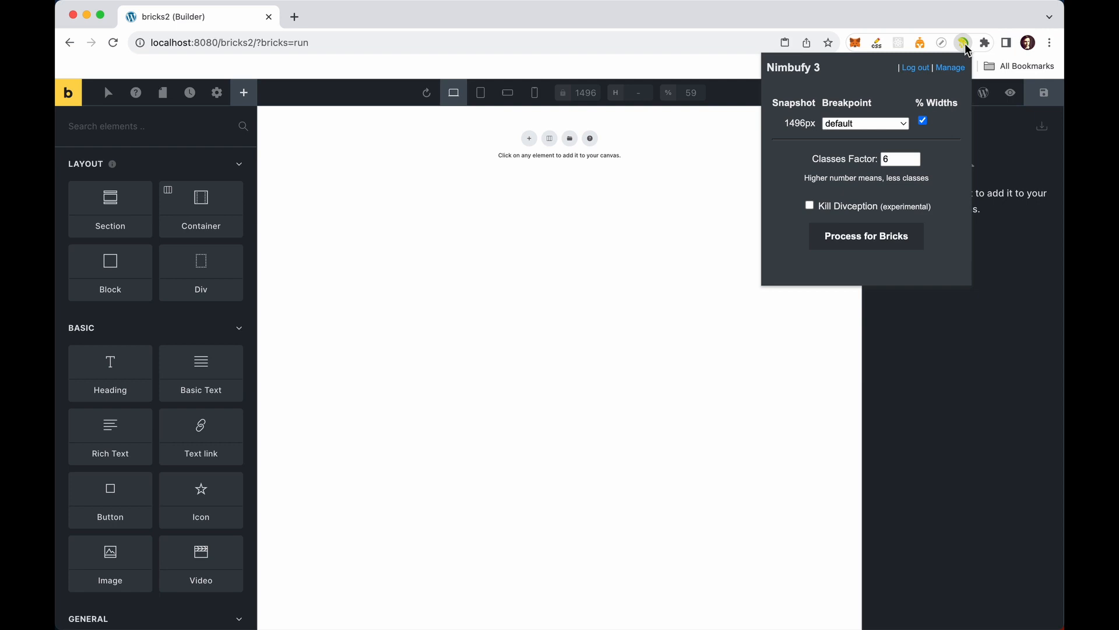
click(866, 236)
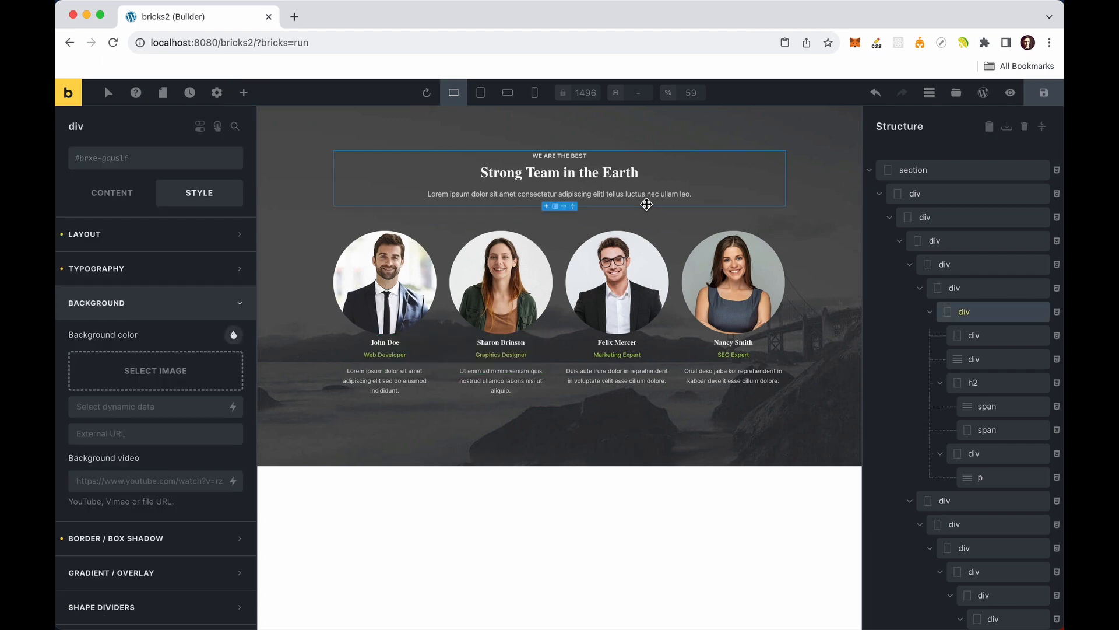
click(500, 342)
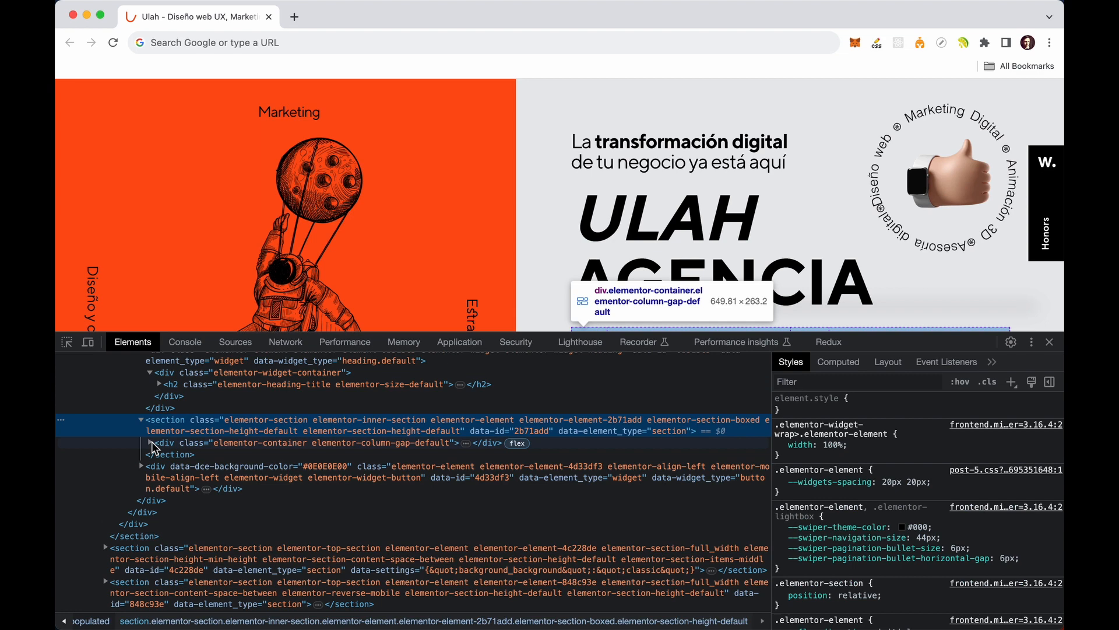
Inspect the hero markup, then snapshot the Ulah Agencia hero section with Nimbufy.
click(155, 443)
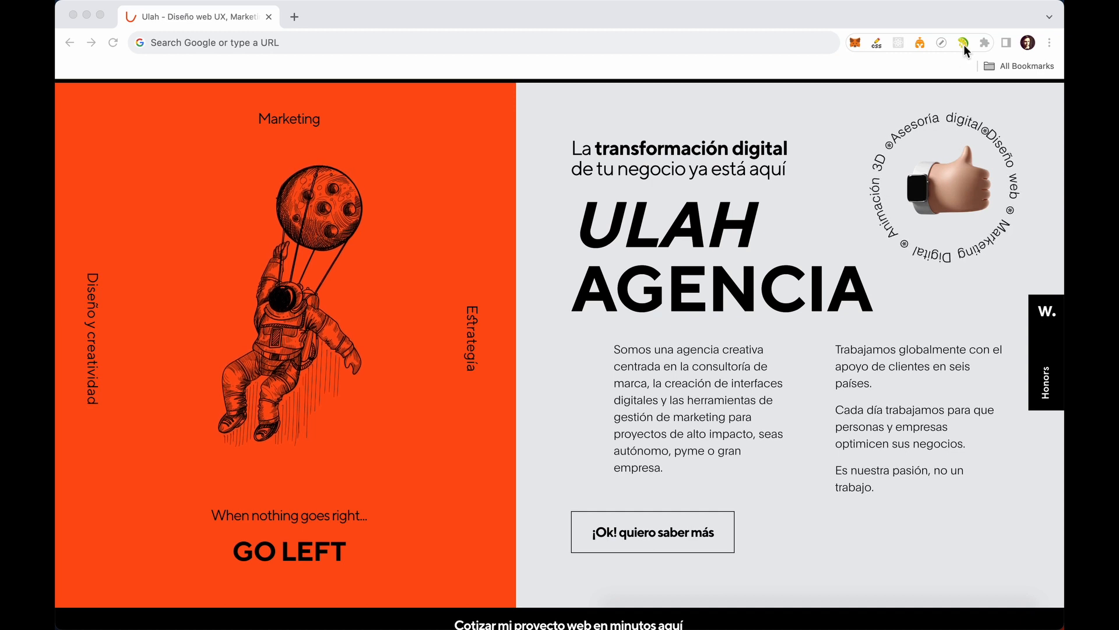
click(963, 42)
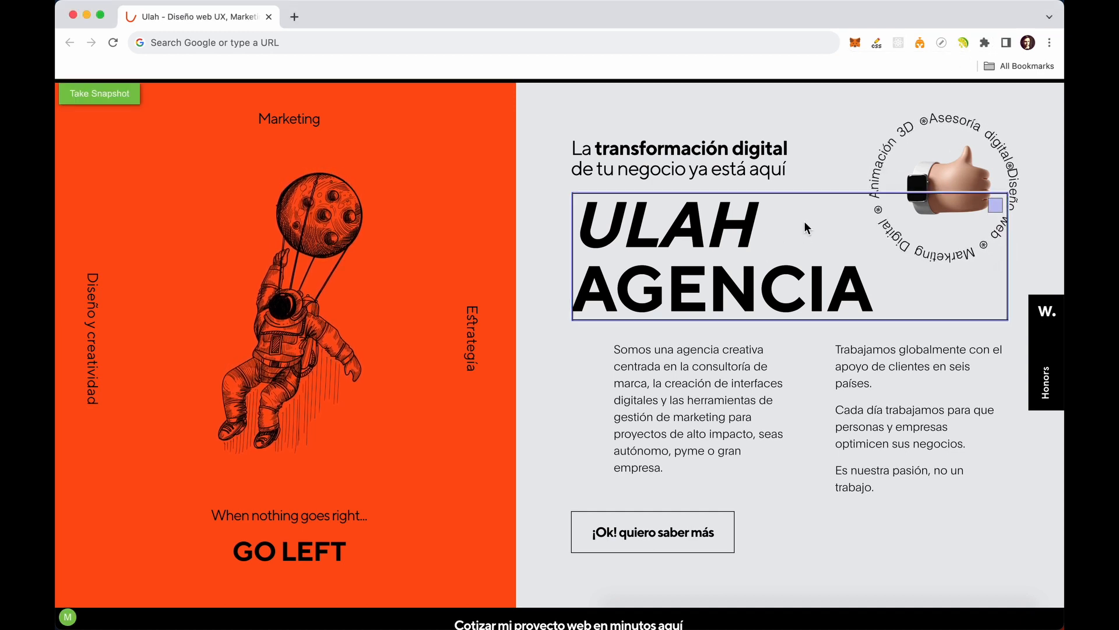
click(99, 93)
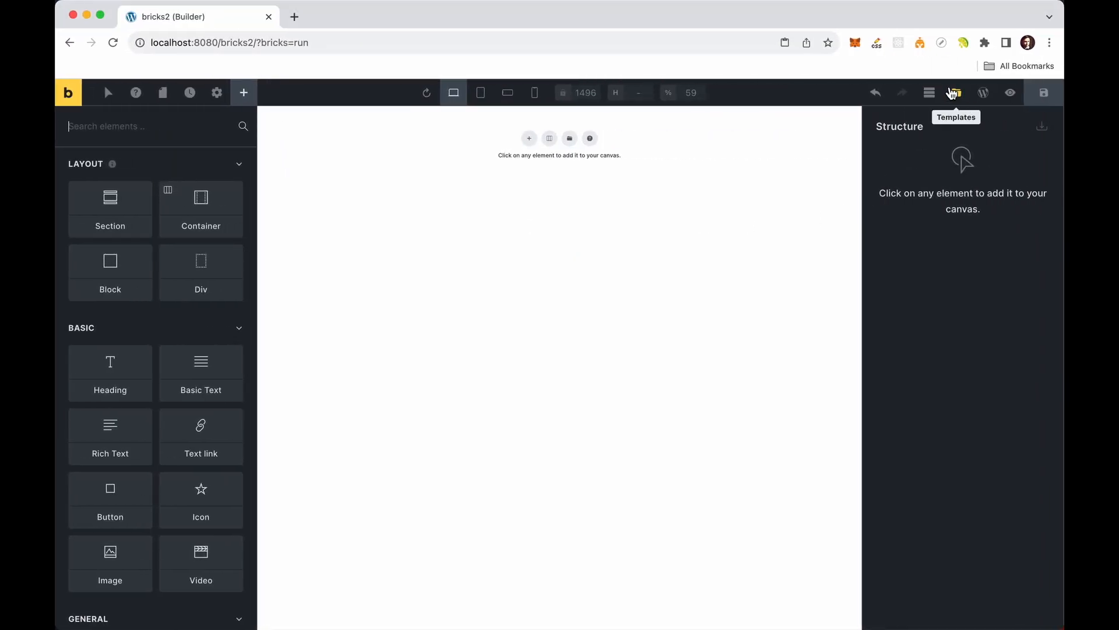
Process the Ulah hero snapshot for Bricks with Kill Divception enabled.
click(963, 42)
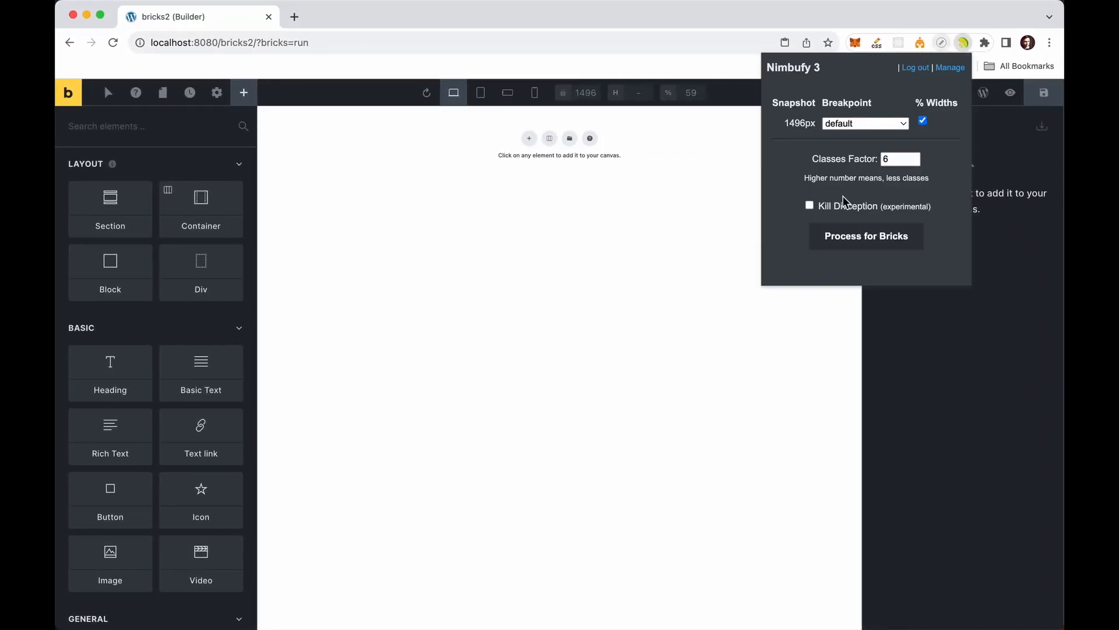
click(810, 206)
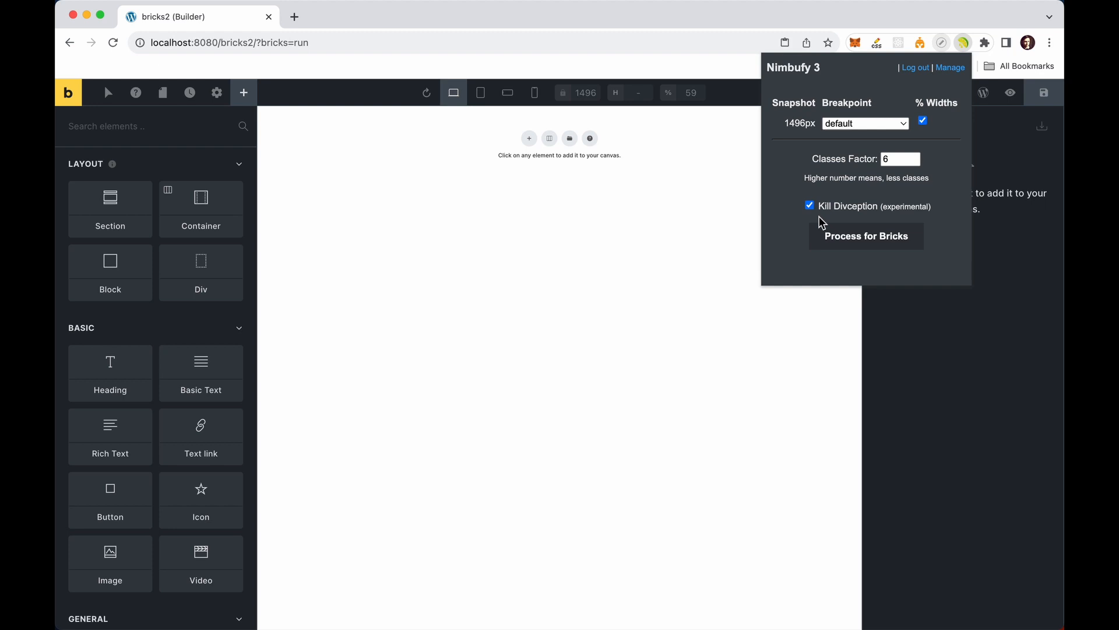
click(866, 236)
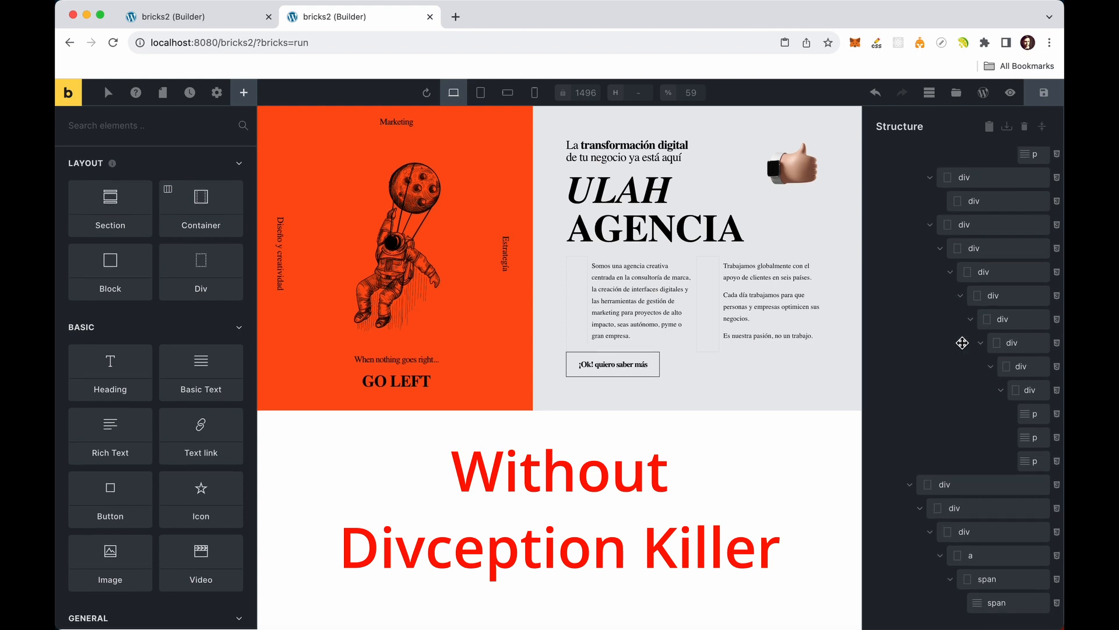
click(193, 17)
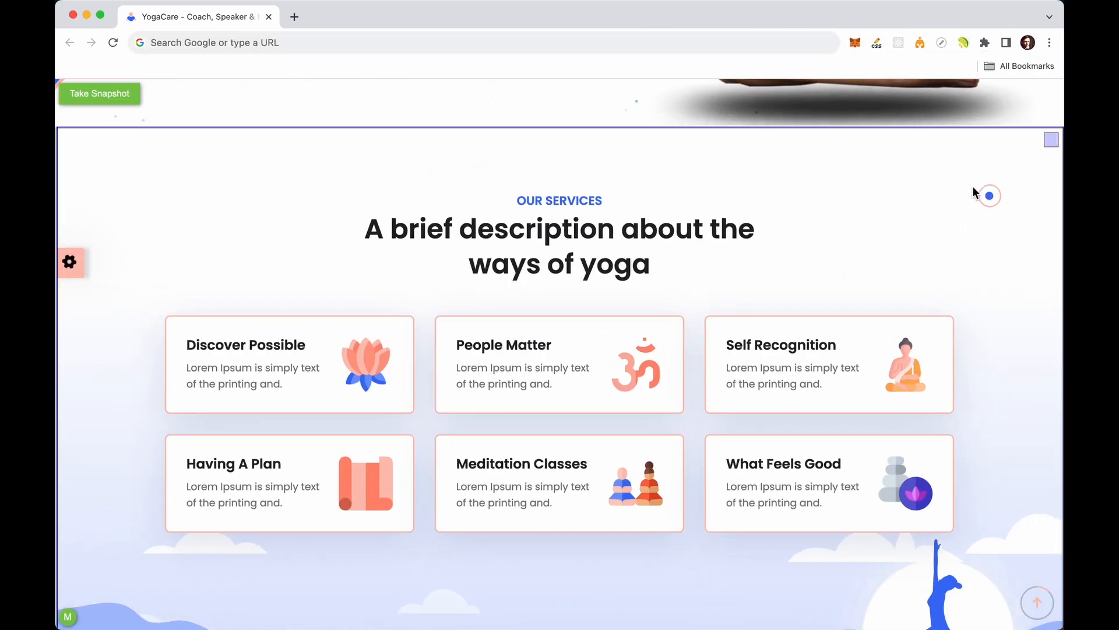
Snapshot the YogaCare Our Services section at 1496px, 1129px and 500px widths.
click(99, 93)
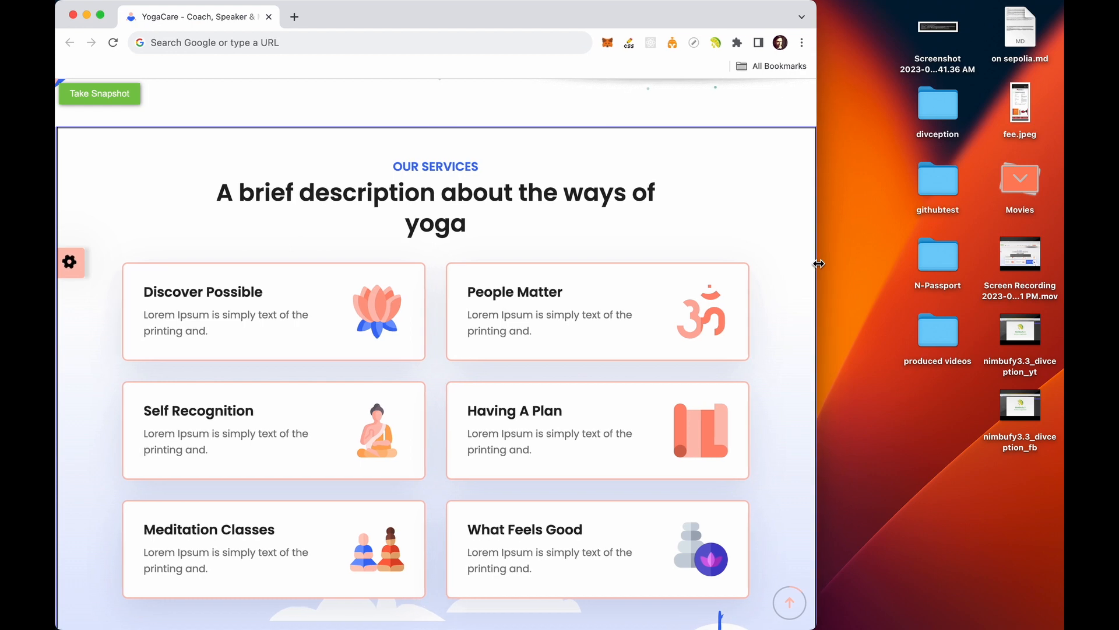
mouse_move(897, 198)
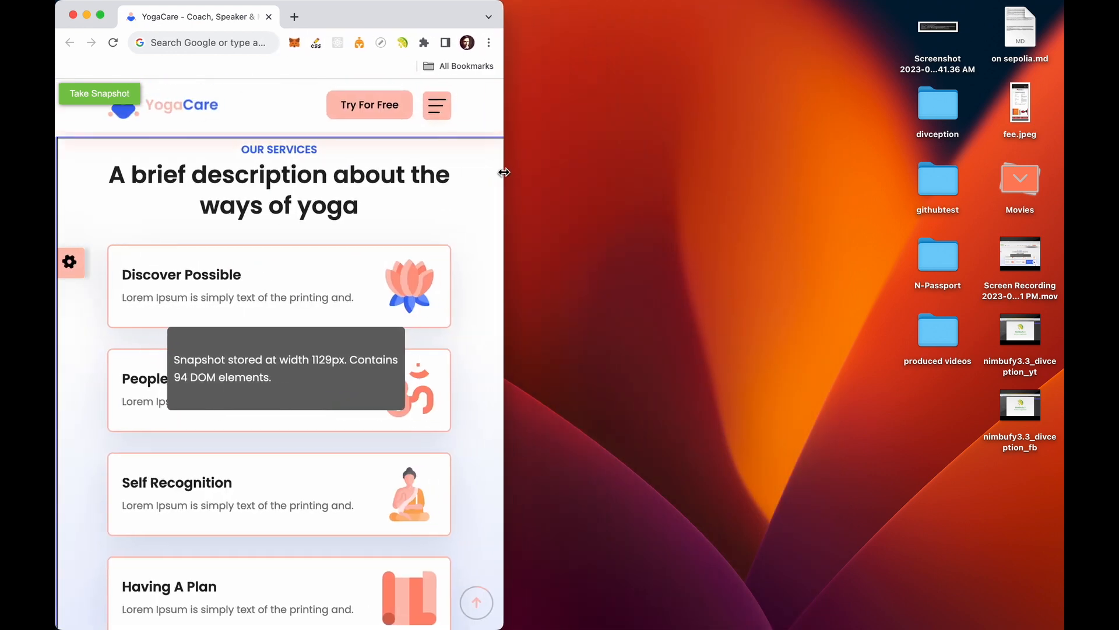
drag(503, 172, 398, 177)
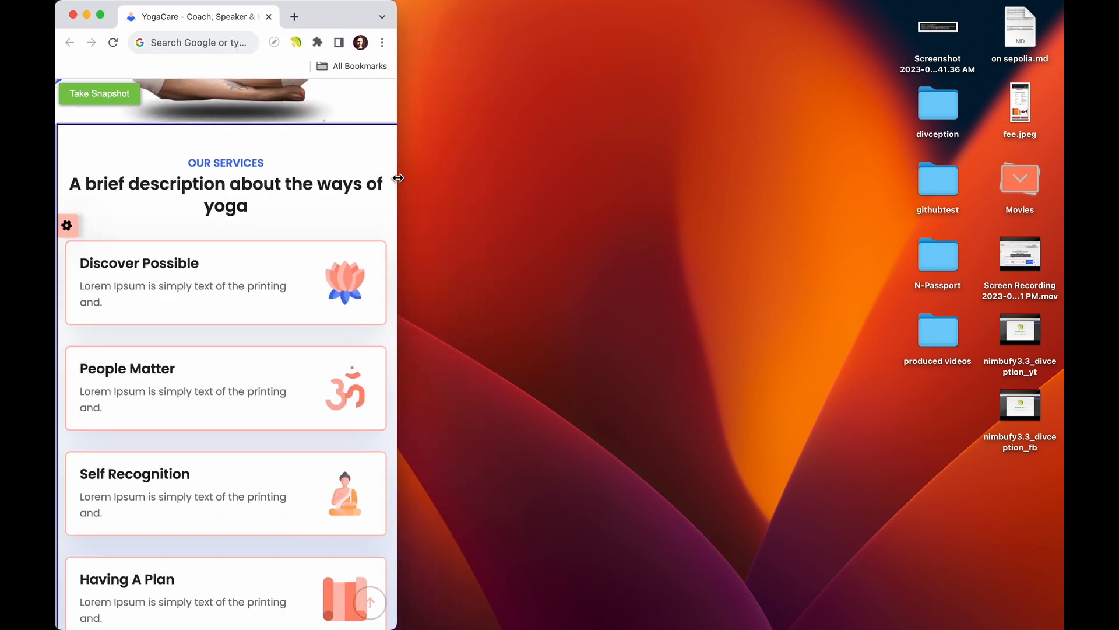
drag(397, 178, 391, 178)
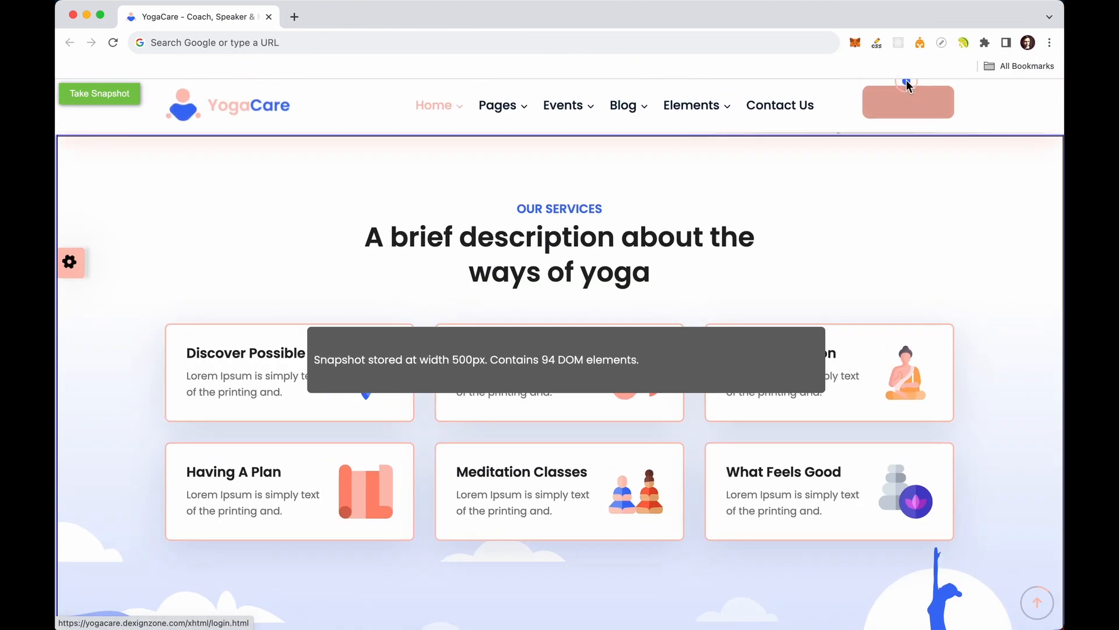
click(964, 43)
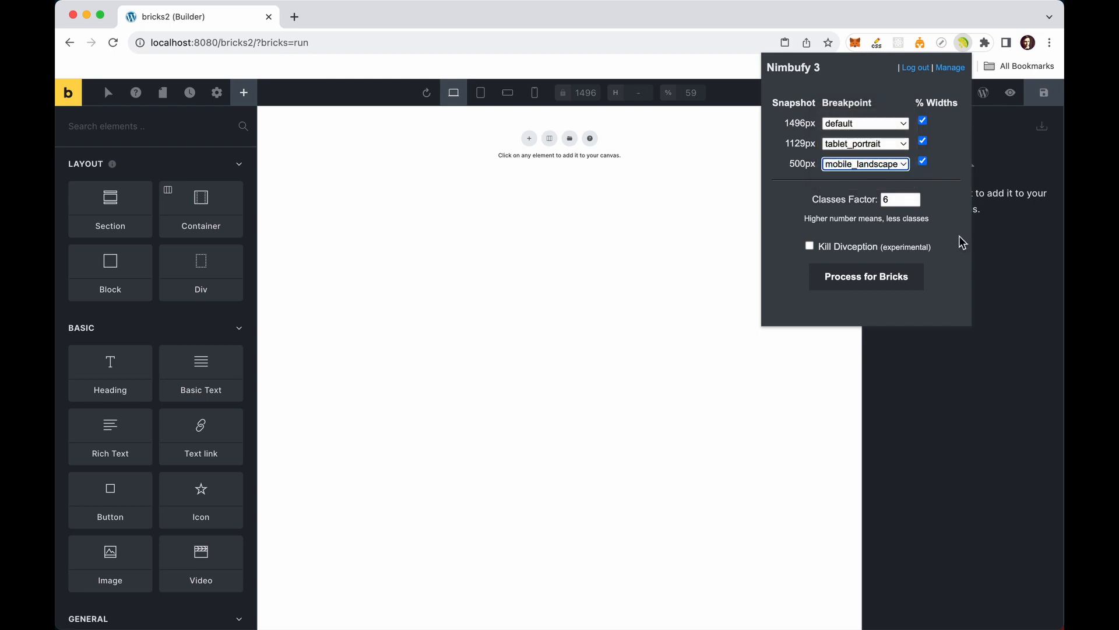
Map 1129px to tablet_portrait and 500px to mobile_landscape, then process for Bricks.
click(866, 277)
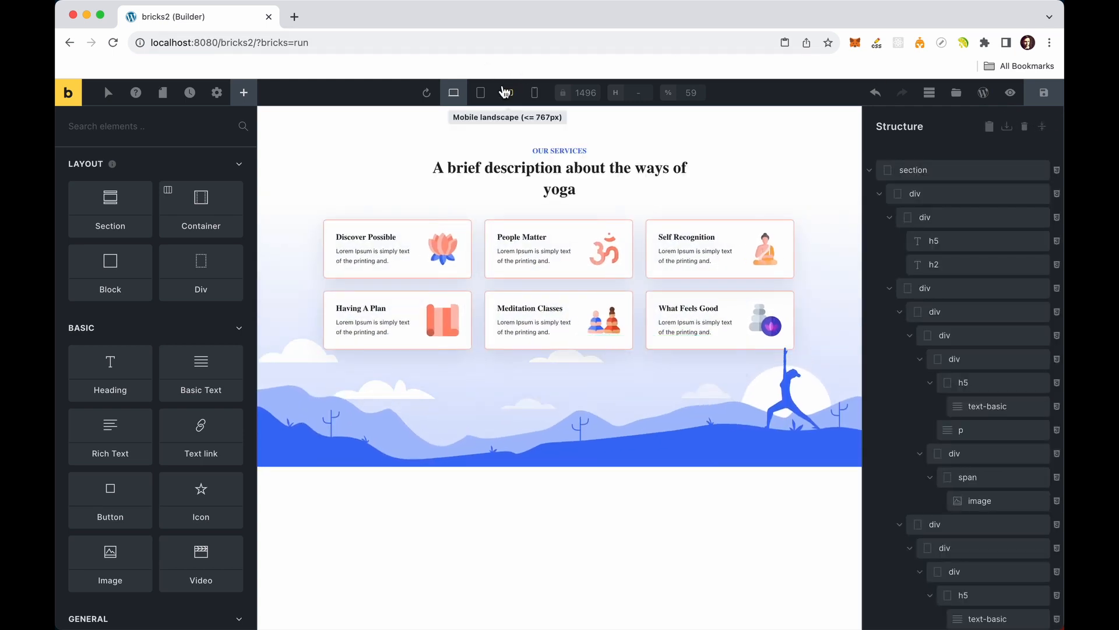
click(480, 92)
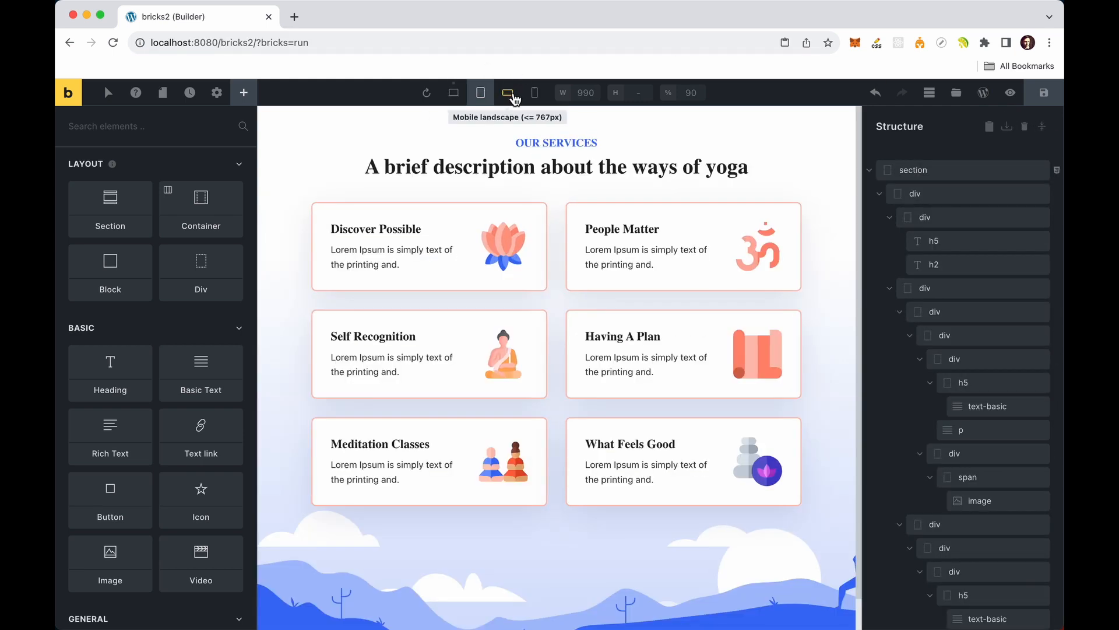
click(508, 93)
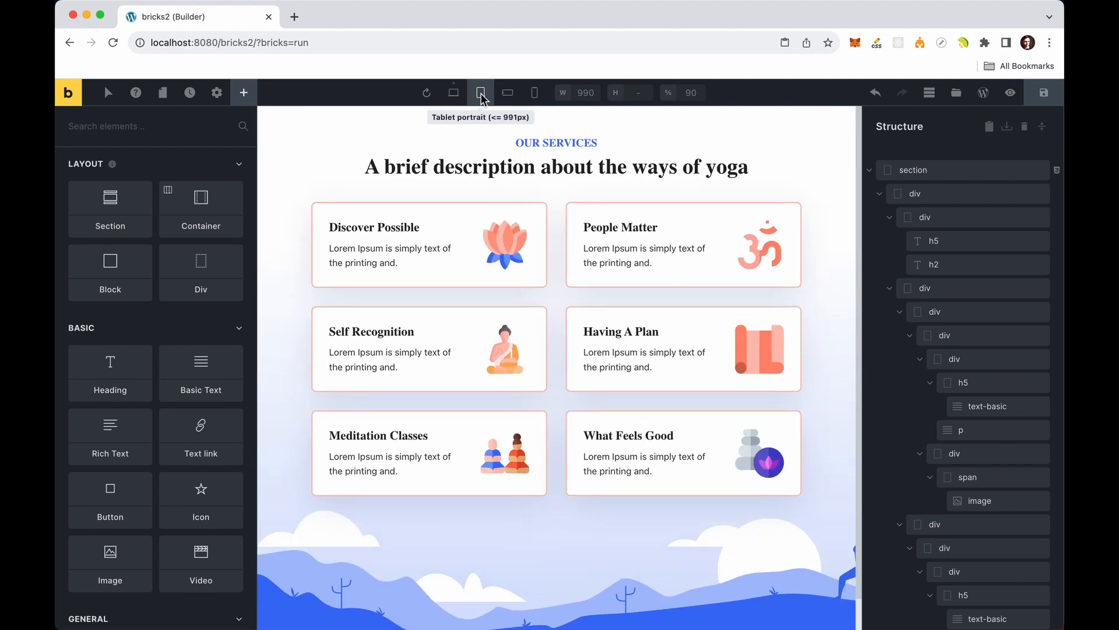
click(453, 92)
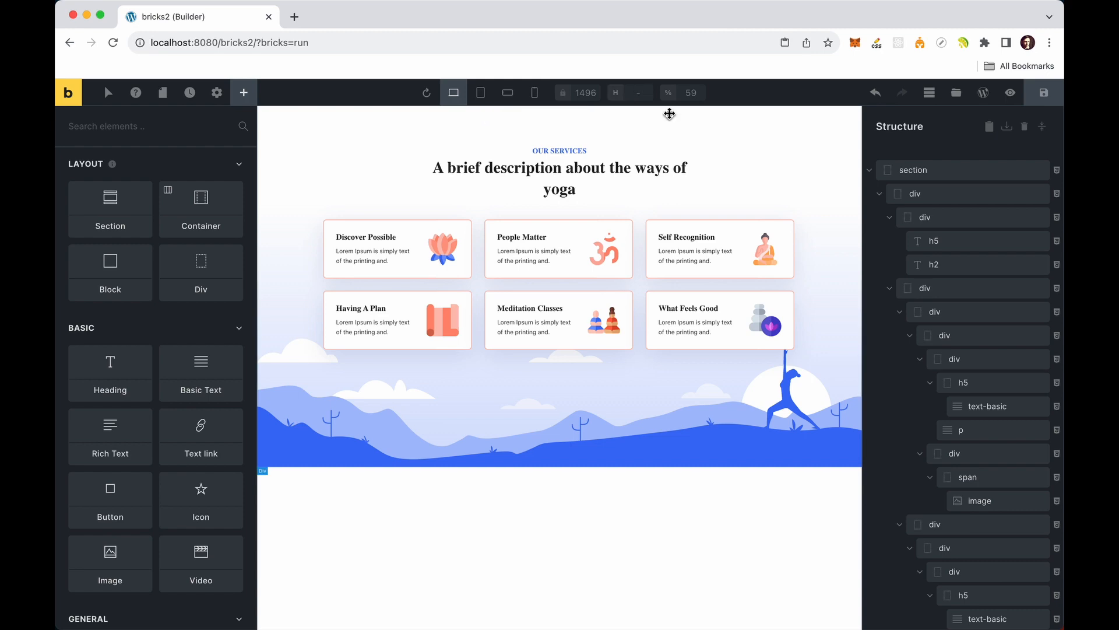
mouse_move(830, 150)
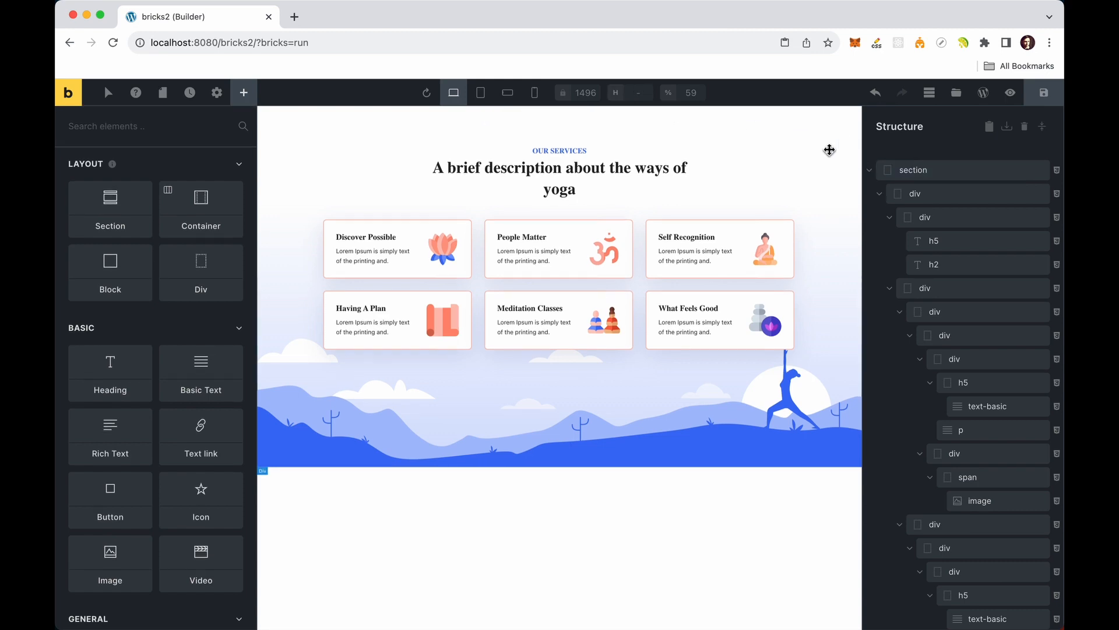